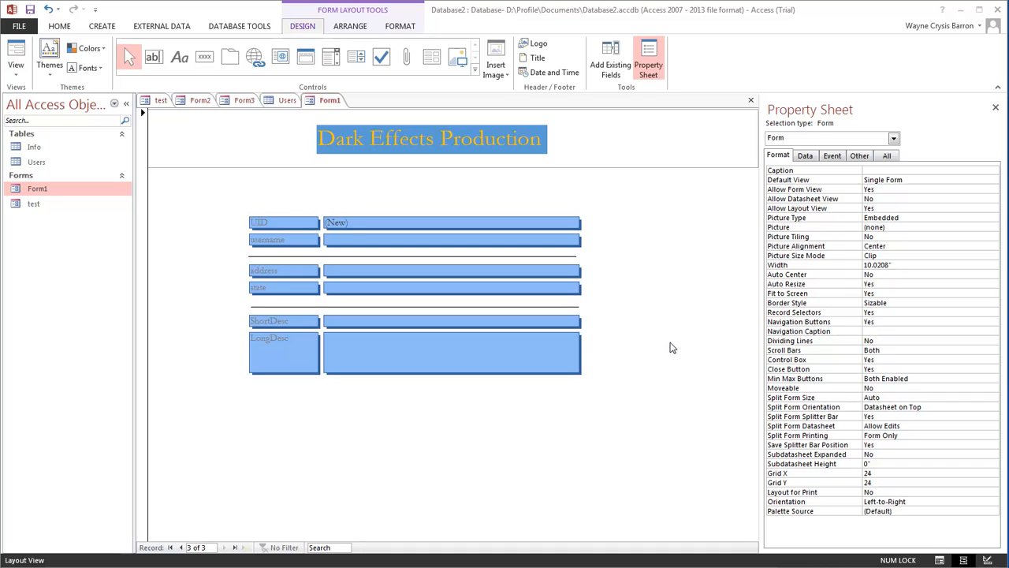
{"action": "mouse_move", "coordinate": [331, 420]}
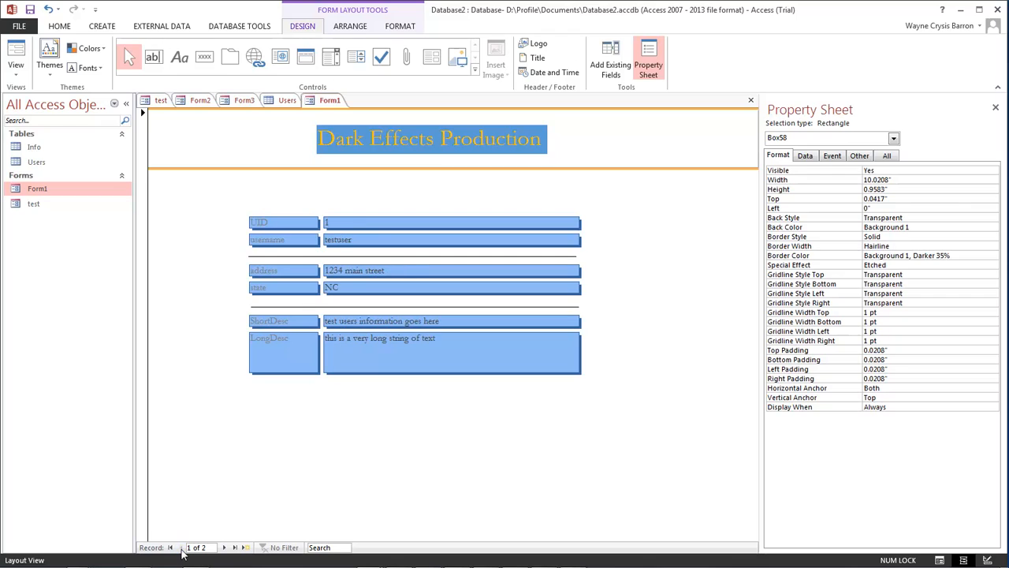
Move to record 2 of 2 using the Next Record navigator in Layout View.
{"action": "left_click", "coordinate": [224, 547]}
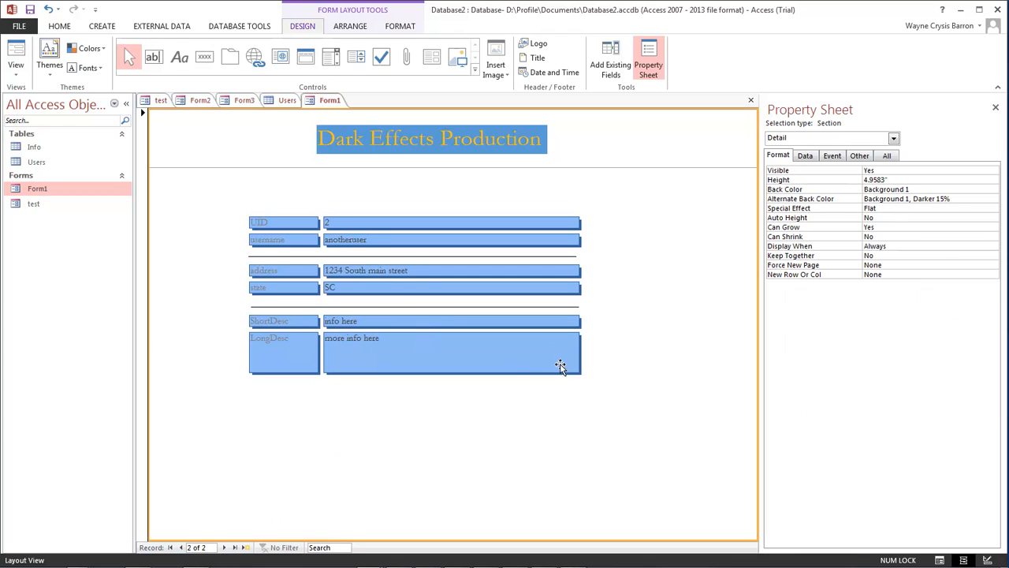
{"action": "mouse_move", "coordinate": [986, 560]}
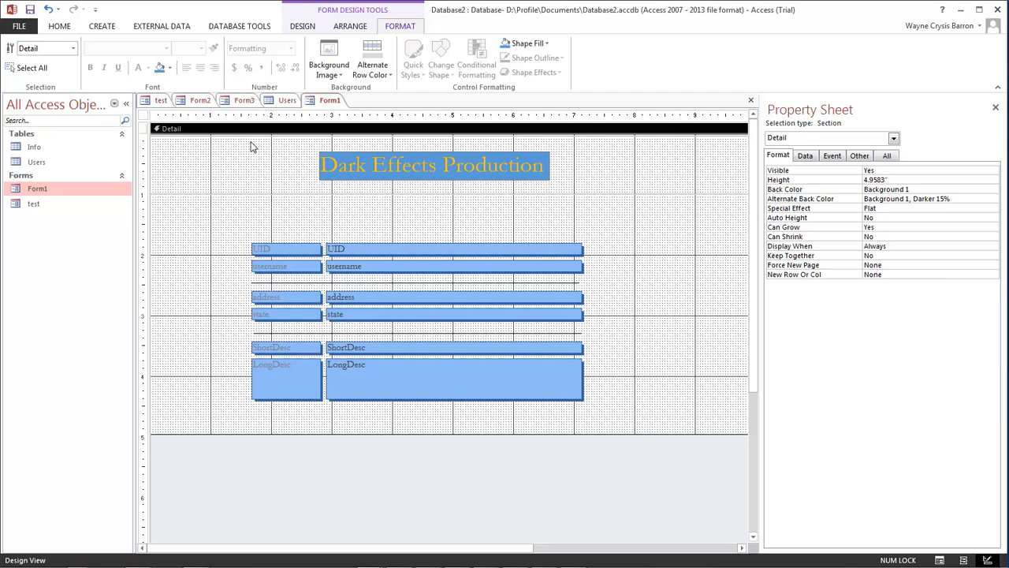
{"action": "mouse_move", "coordinate": [244, 242]}
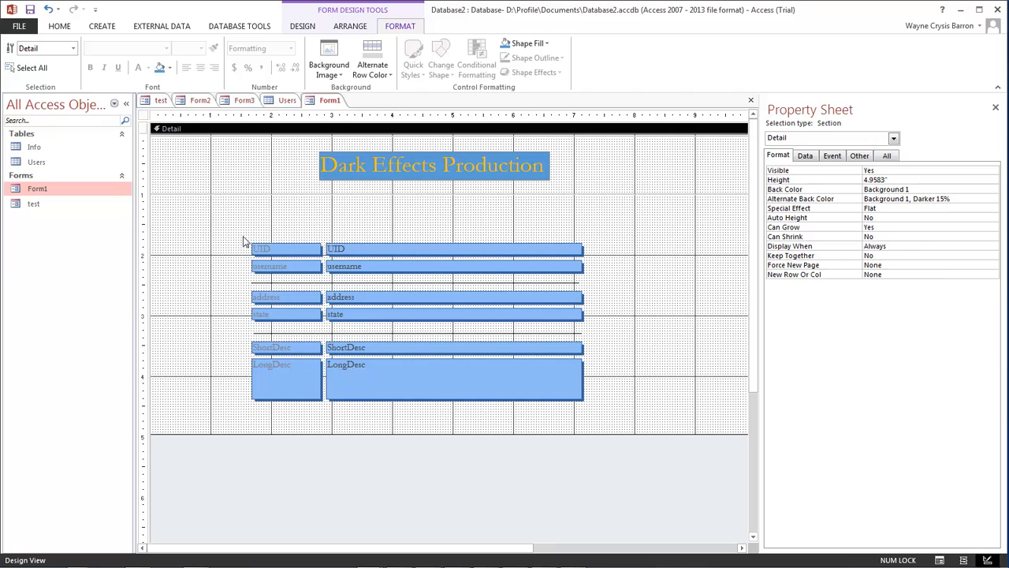
{"action": "mouse_move", "coordinate": [230, 246]}
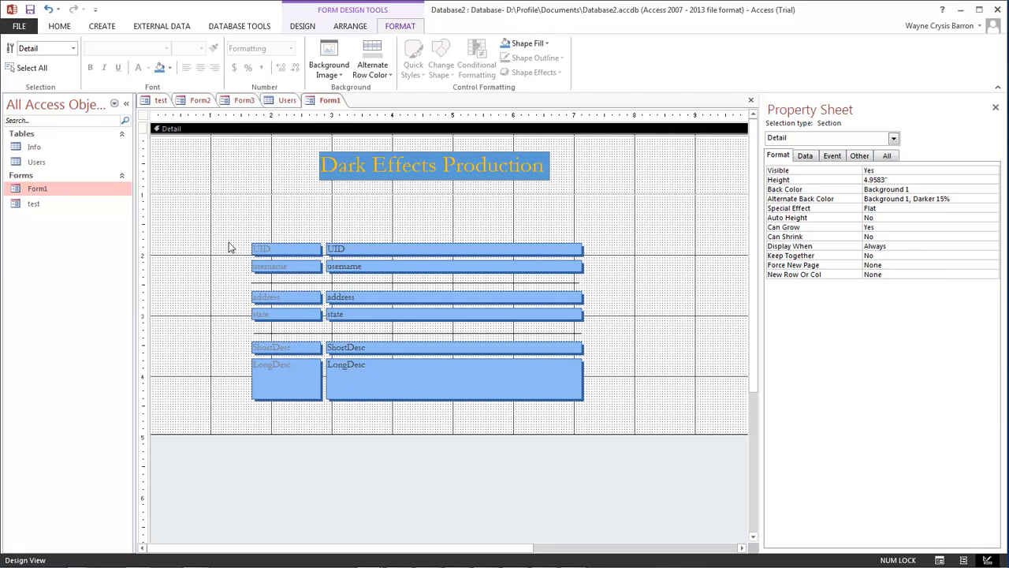
{"action": "mouse_move", "coordinate": [328, 60]}
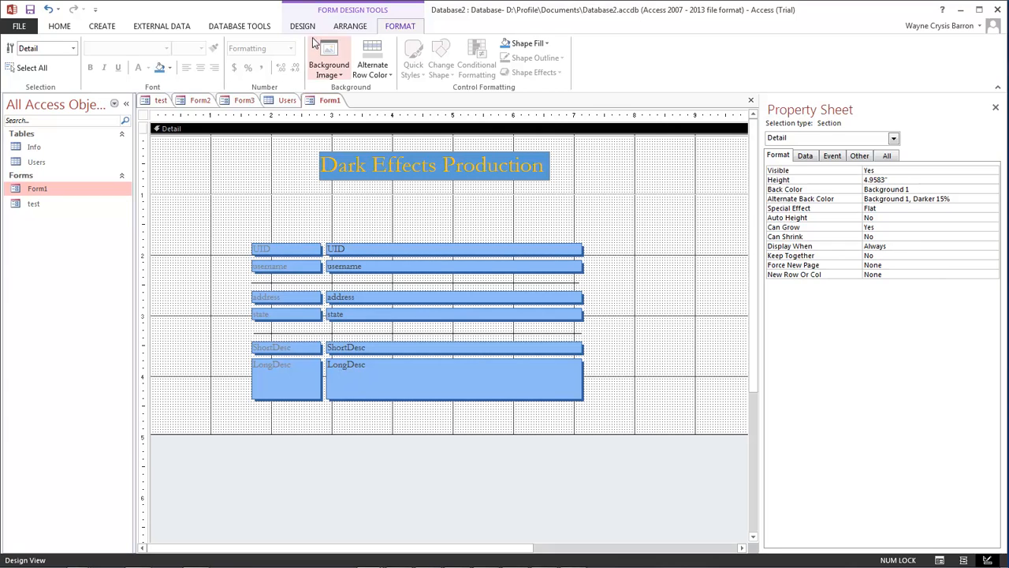
Choose the Button control from the Design ribbon to add a command button.
{"action": "left_click", "coordinate": [303, 26]}
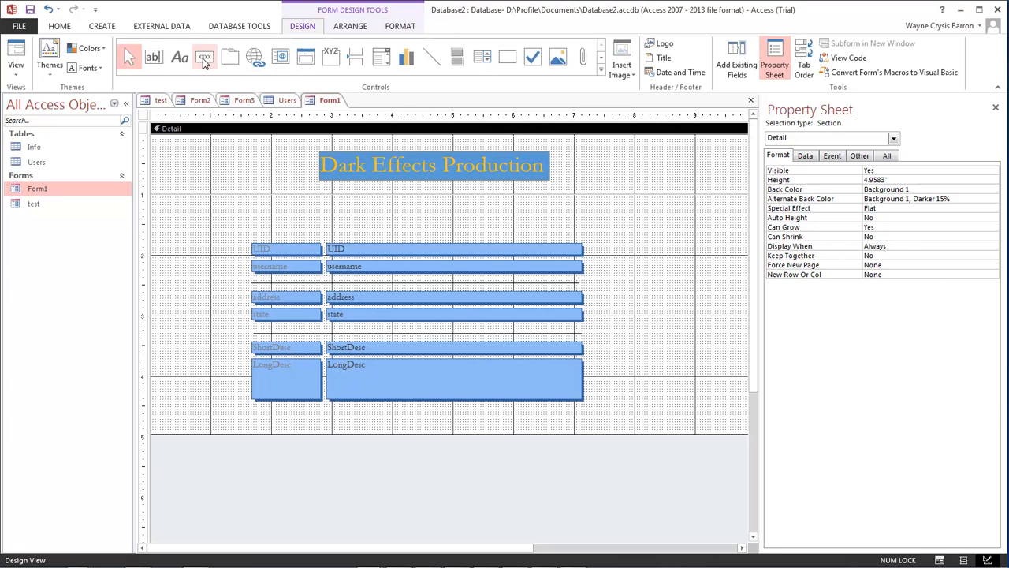
{"action": "left_click", "coordinate": [205, 57]}
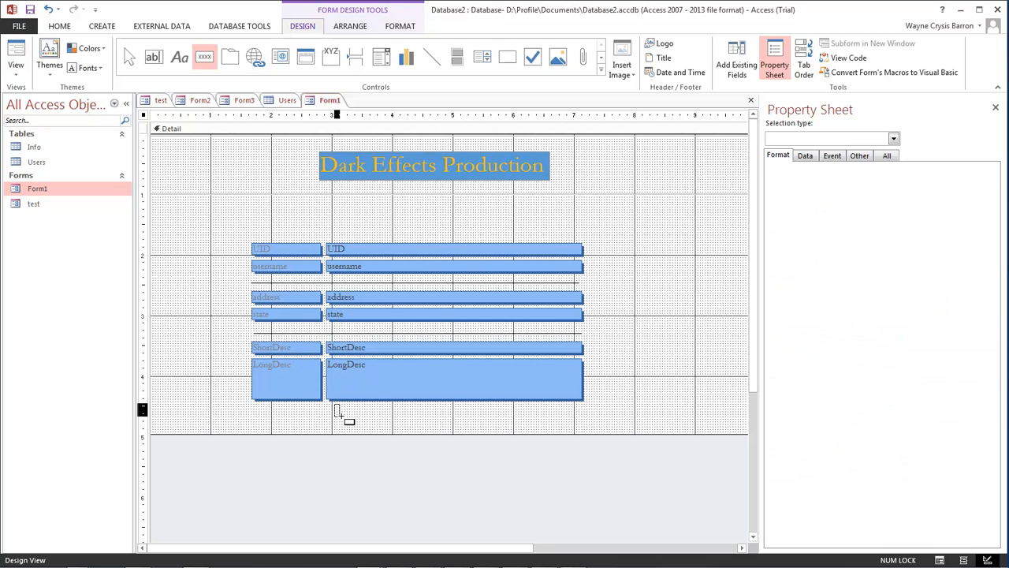
Create a Go To Last Record button with an arrow picture below the fields.
{"action": "left_click", "coordinate": [345, 410]}
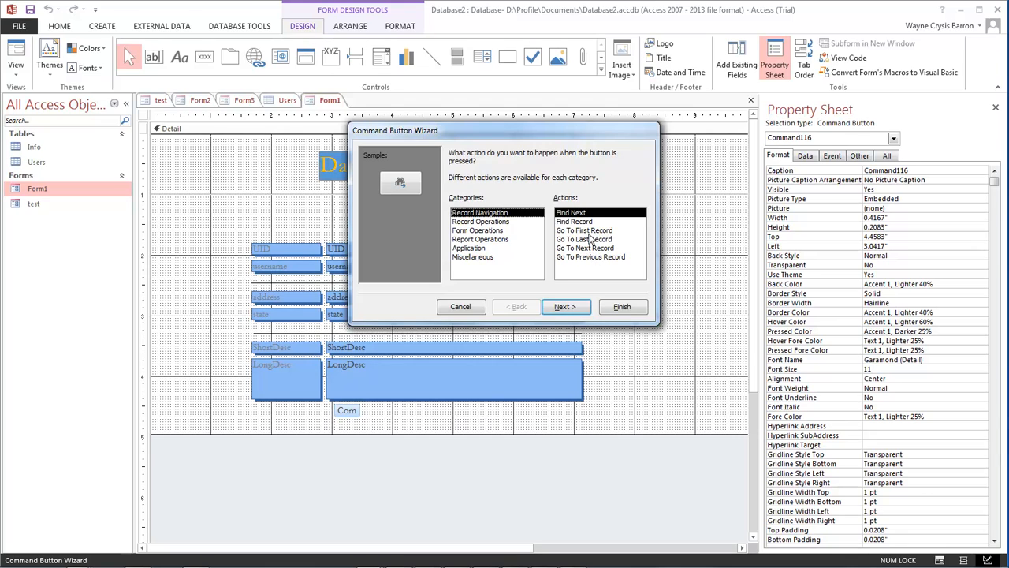
{"action": "mouse_move", "coordinate": [587, 261]}
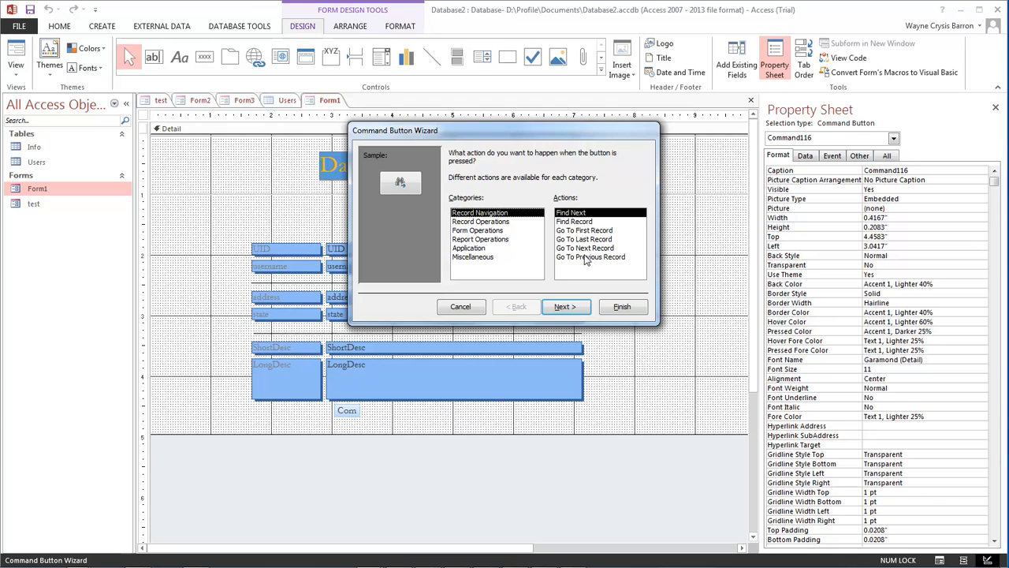
{"action": "left_click", "coordinate": [584, 239]}
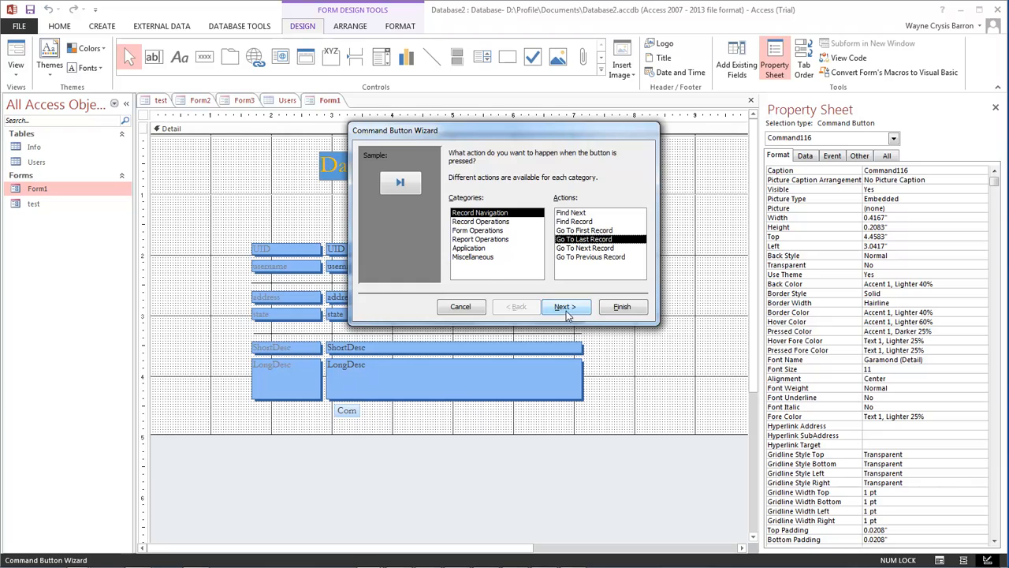
{"action": "left_click", "coordinate": [564, 306]}
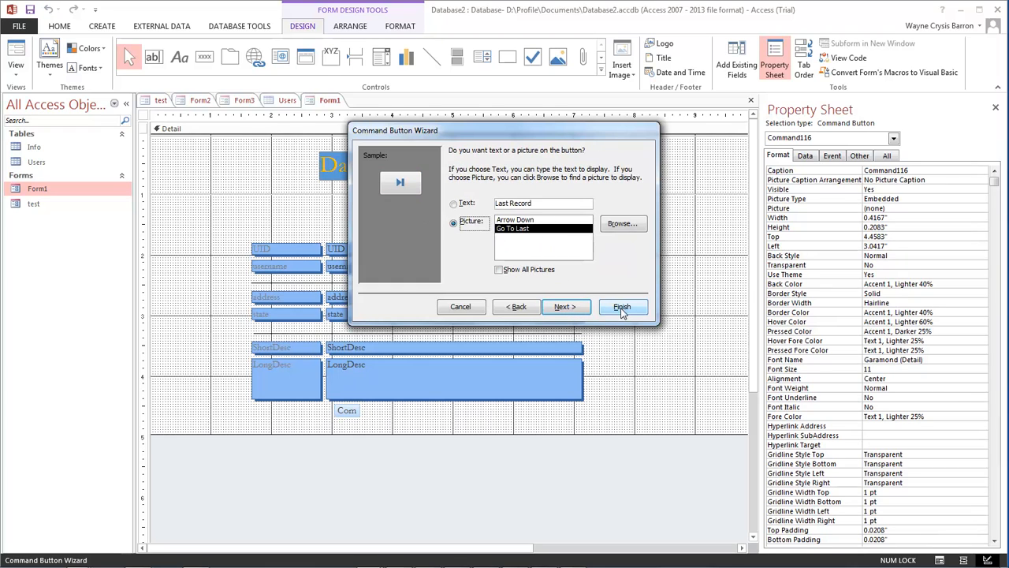
{"action": "left_click", "coordinate": [621, 306]}
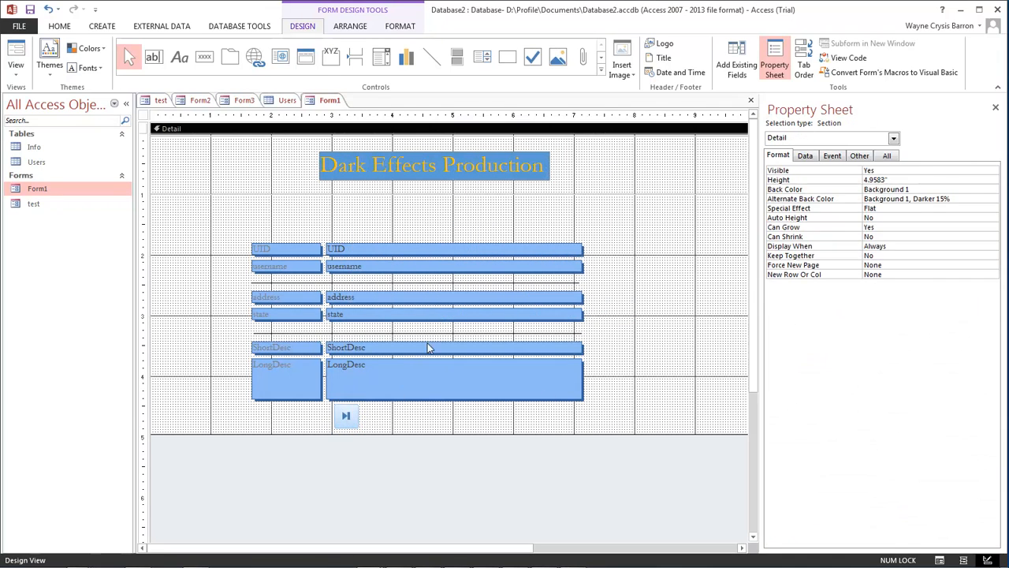
Create a Go To Next Record button beside the first one.
{"action": "left_click", "coordinate": [345, 417]}
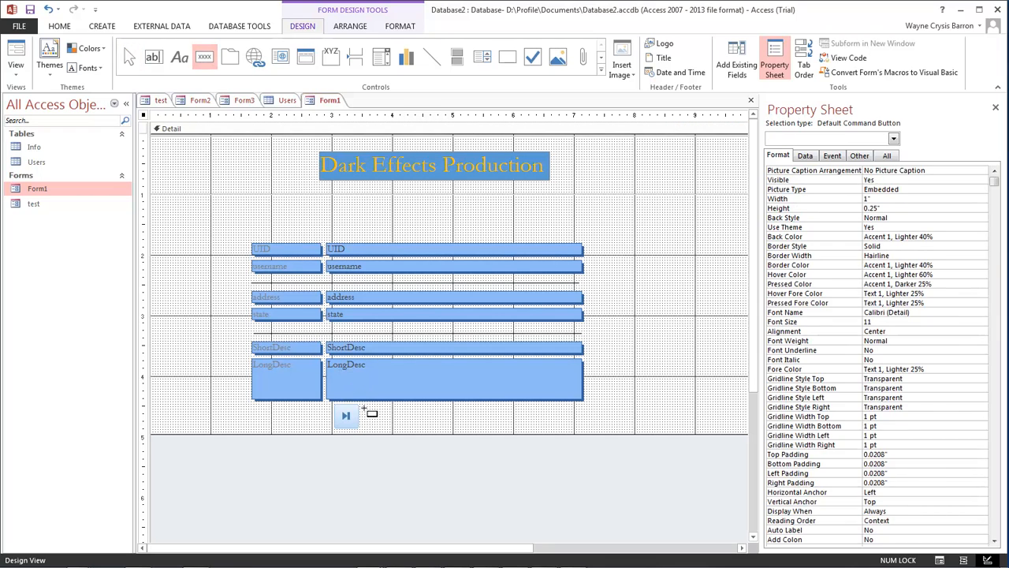
{"action": "left_click", "coordinate": [377, 416]}
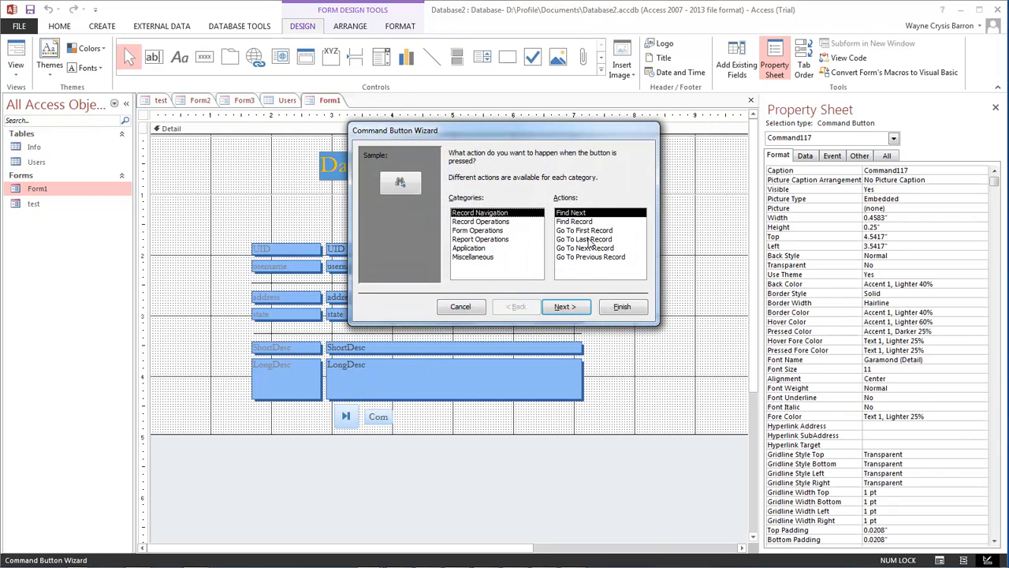
{"action": "left_click", "coordinate": [564, 306]}
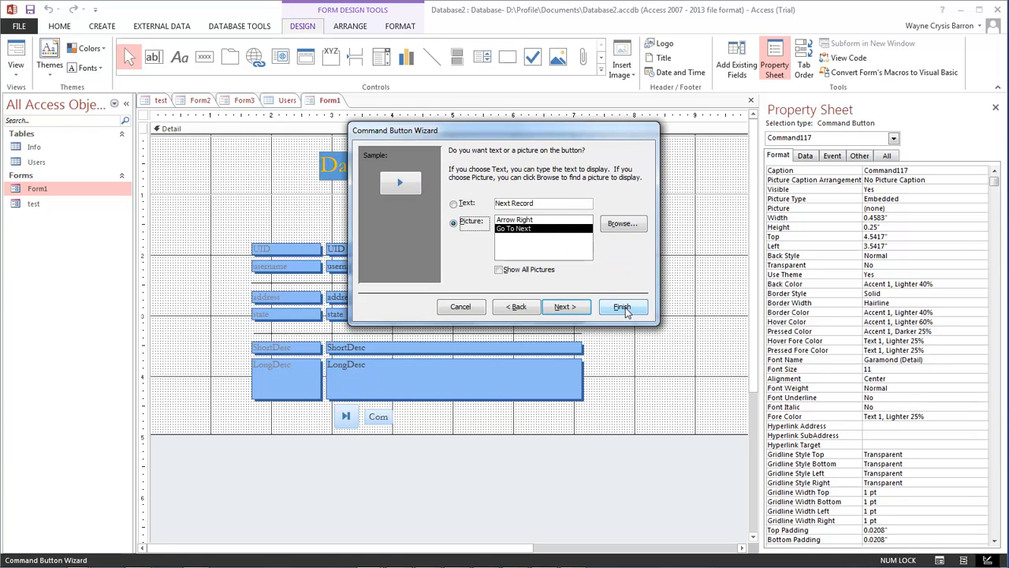
{"action": "left_click", "coordinate": [621, 306]}
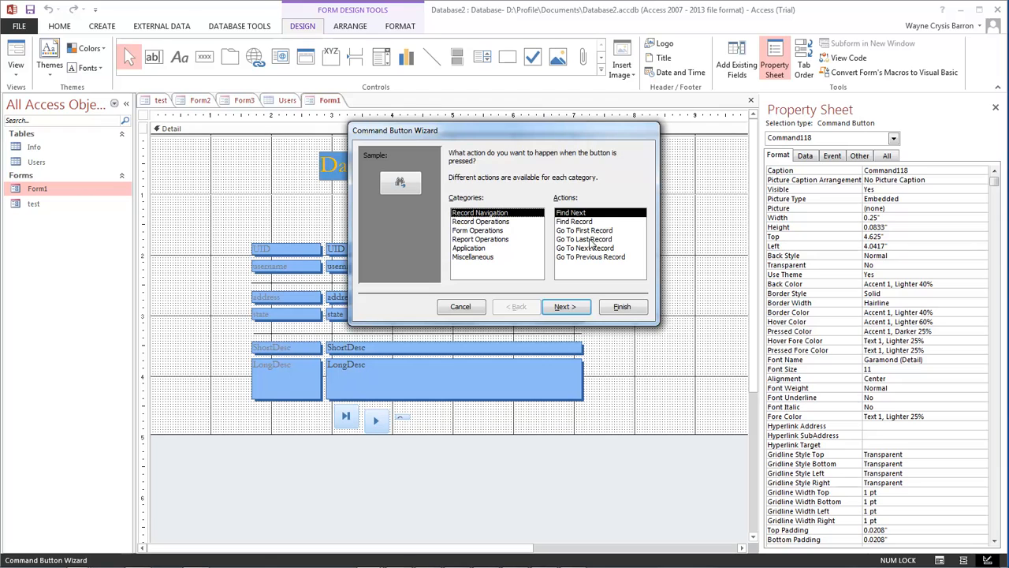
Create a Go To First Record arrow button and nudge it right in the row.
{"action": "left_click", "coordinate": [584, 230]}
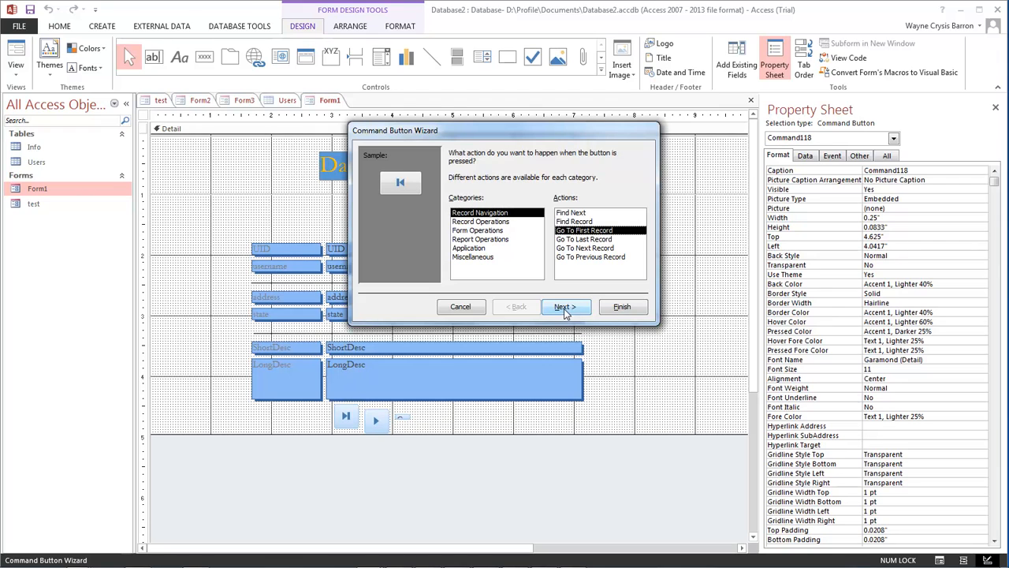
{"action": "left_click", "coordinate": [565, 306]}
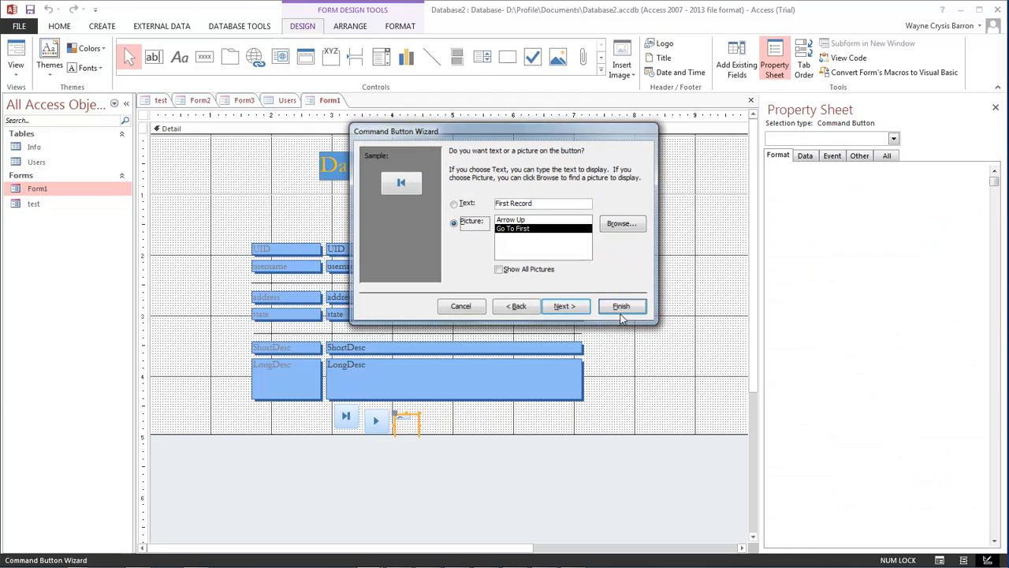
{"action": "left_click", "coordinate": [621, 306]}
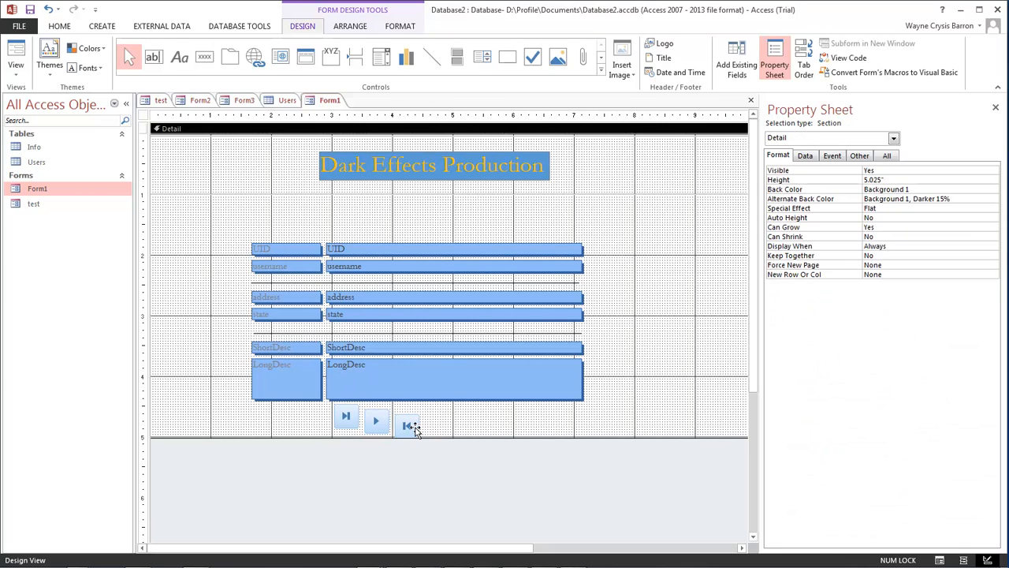
{"action": "left_click_drag", "start_coordinate": [407, 425], "coordinate": [448, 423]}
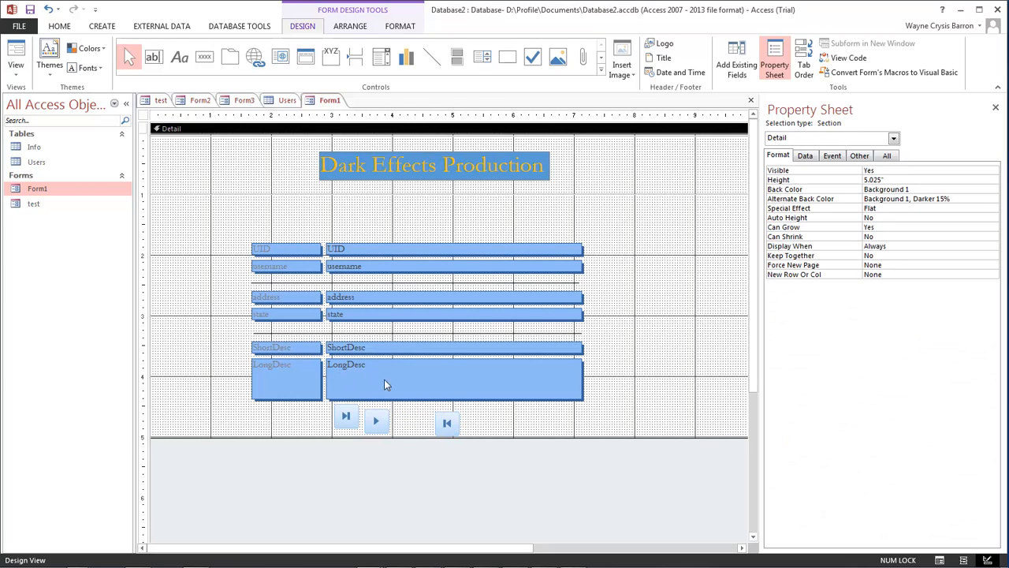
Start a fourth button set to Go To Previous Record.
{"action": "left_click", "coordinate": [205, 57]}
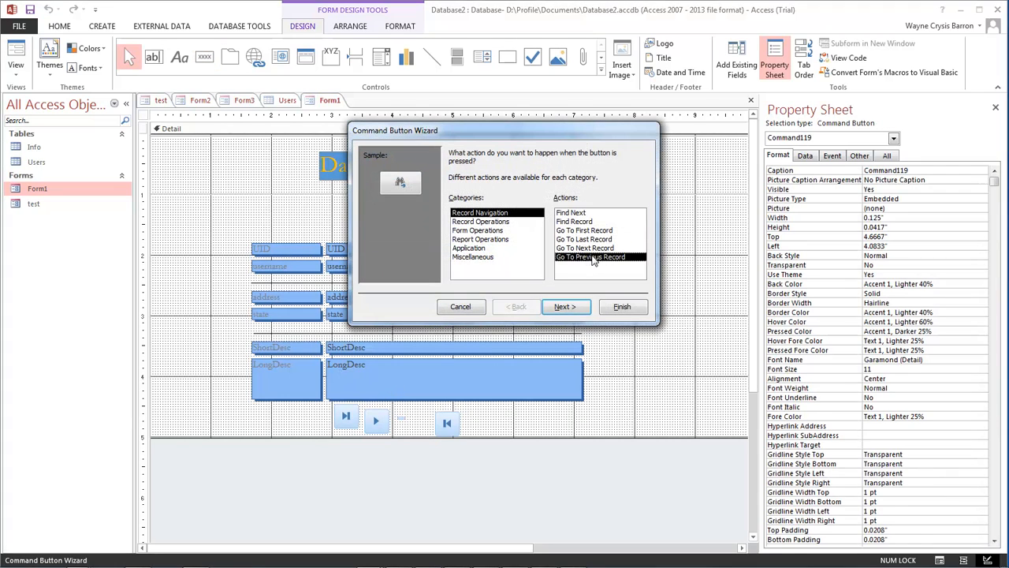
{"action": "left_click", "coordinate": [564, 306]}
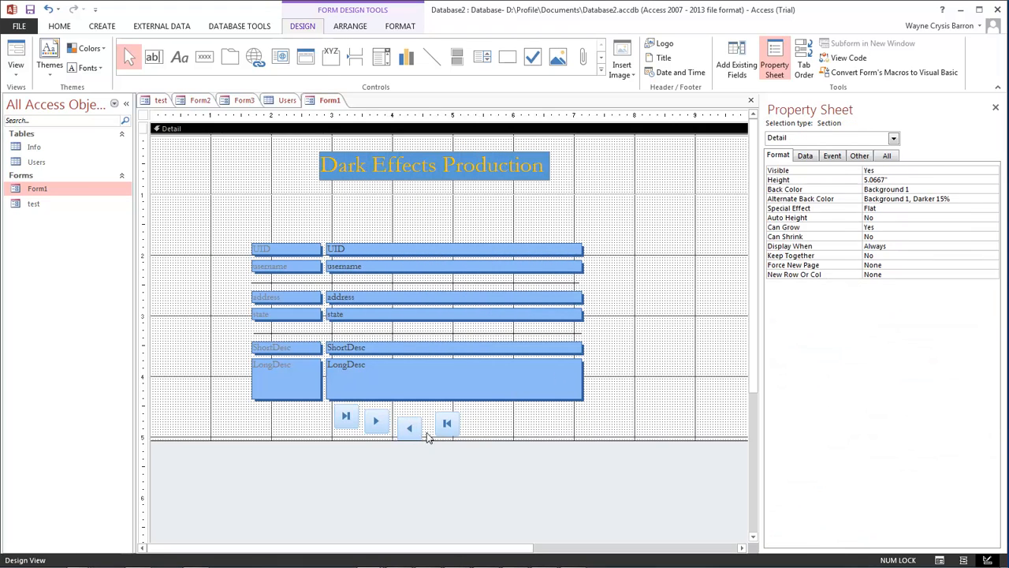
Move the previous-, next- and last-record buttons into one row below the fields.
{"action": "left_click", "coordinate": [407, 426]}
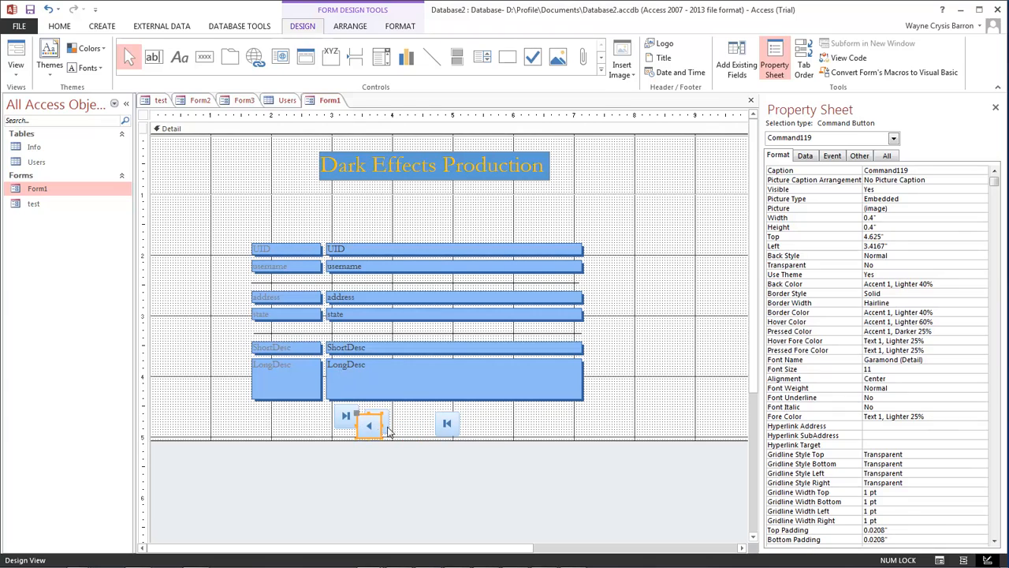
{"action": "left_click", "coordinate": [410, 420]}
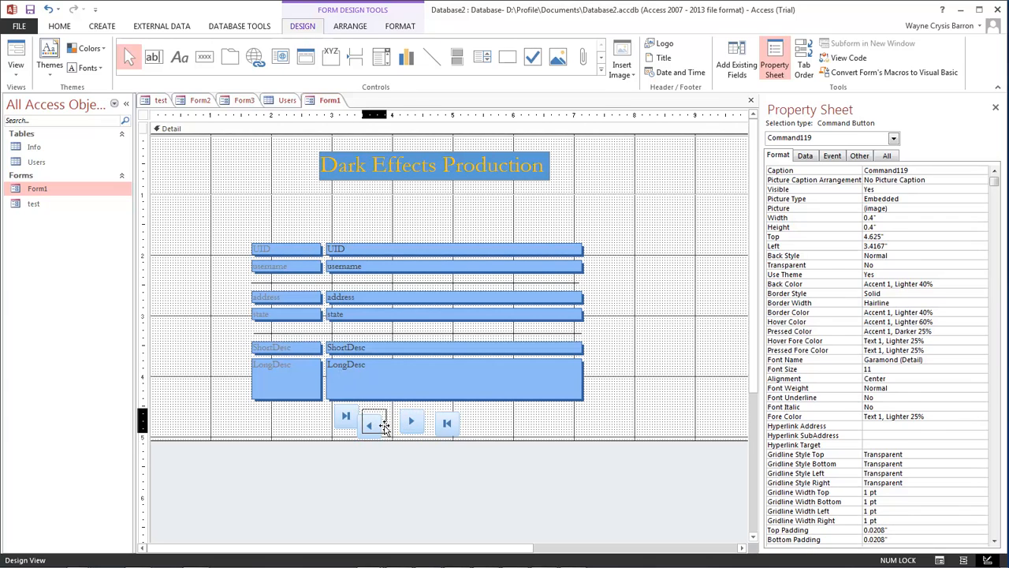
{"action": "left_click", "coordinate": [375, 423]}
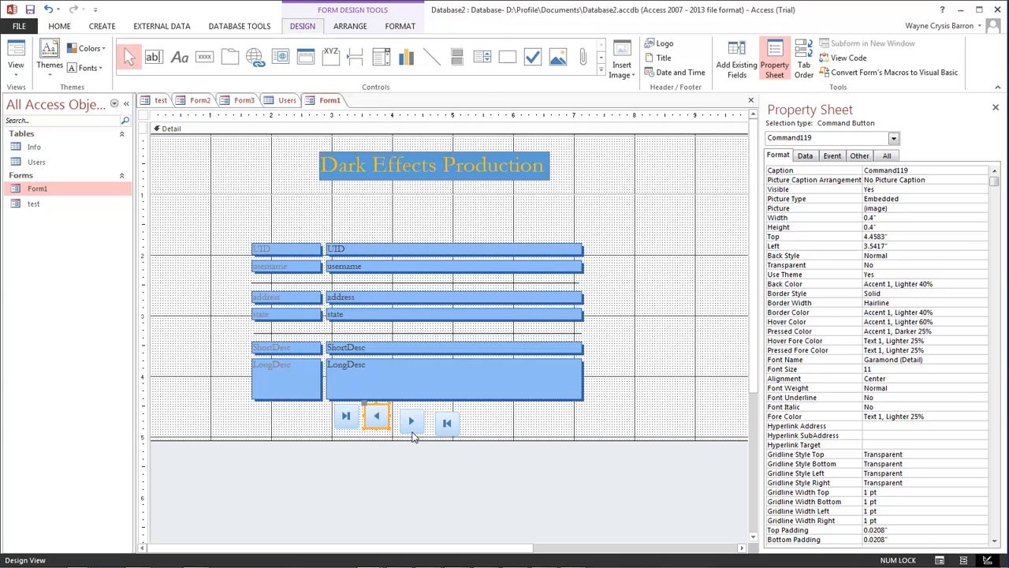
{"action": "left_click", "coordinate": [410, 418]}
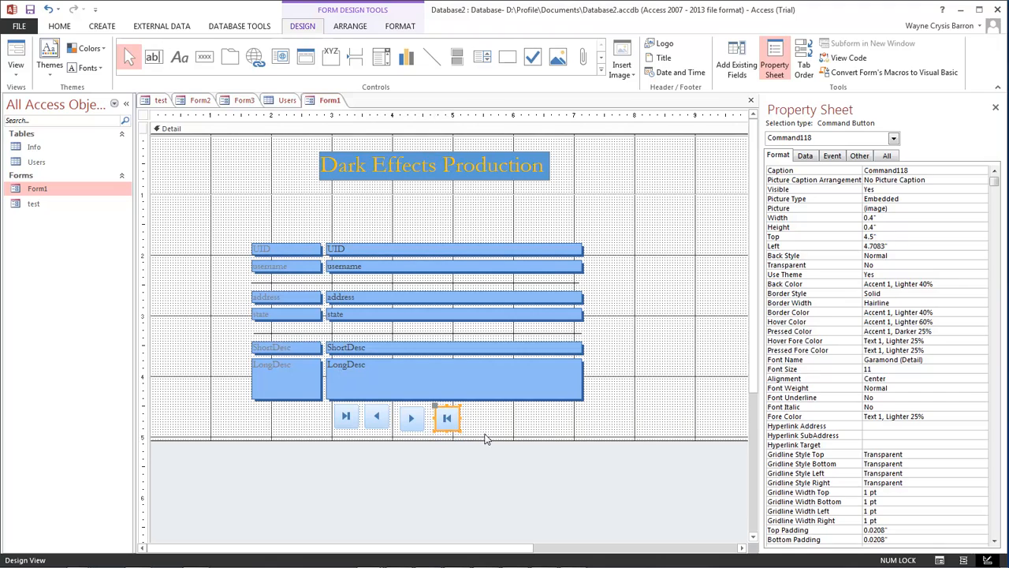
{"action": "left_click", "coordinate": [448, 418]}
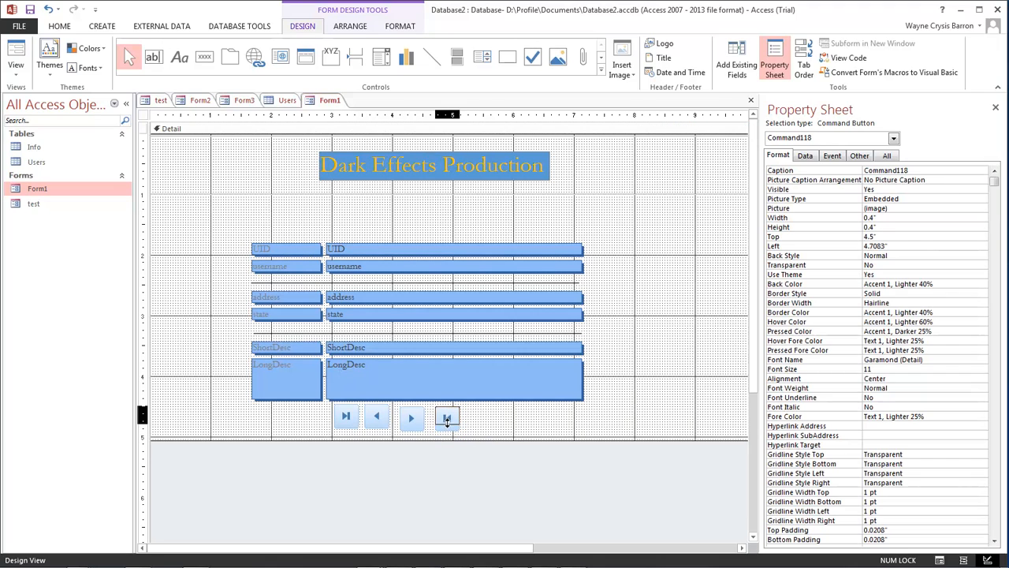
{"action": "left_click", "coordinate": [410, 416]}
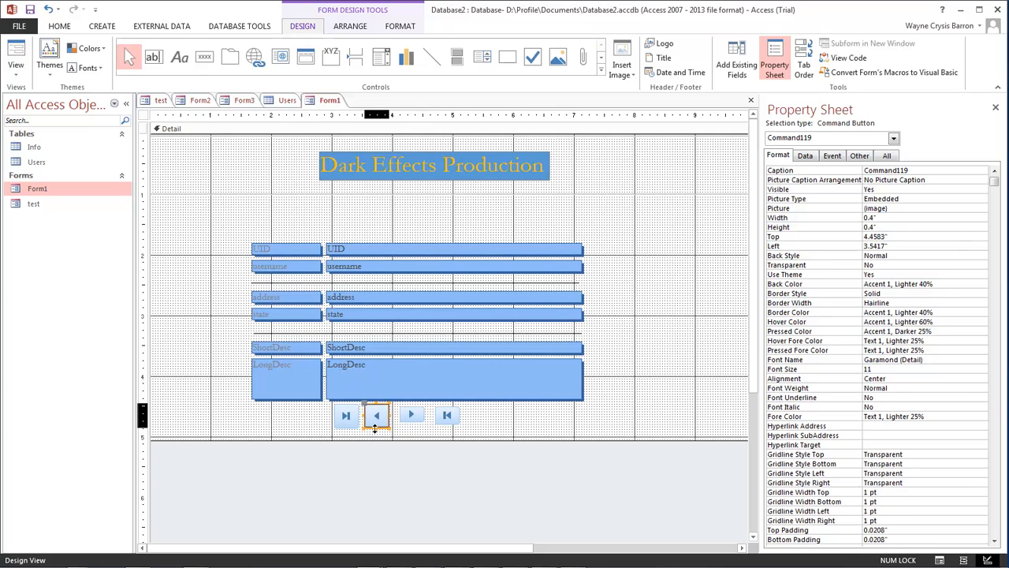
Fine-tune each button's position so first, previous, next, last sit evenly aligned.
{"action": "left_click", "coordinate": [345, 415]}
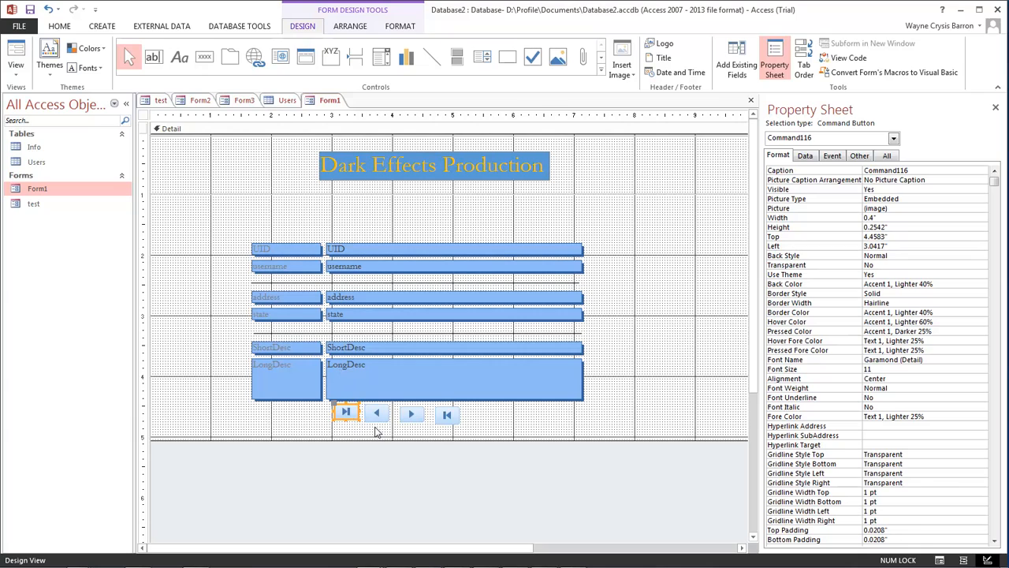
{"action": "left_click", "coordinate": [376, 413]}
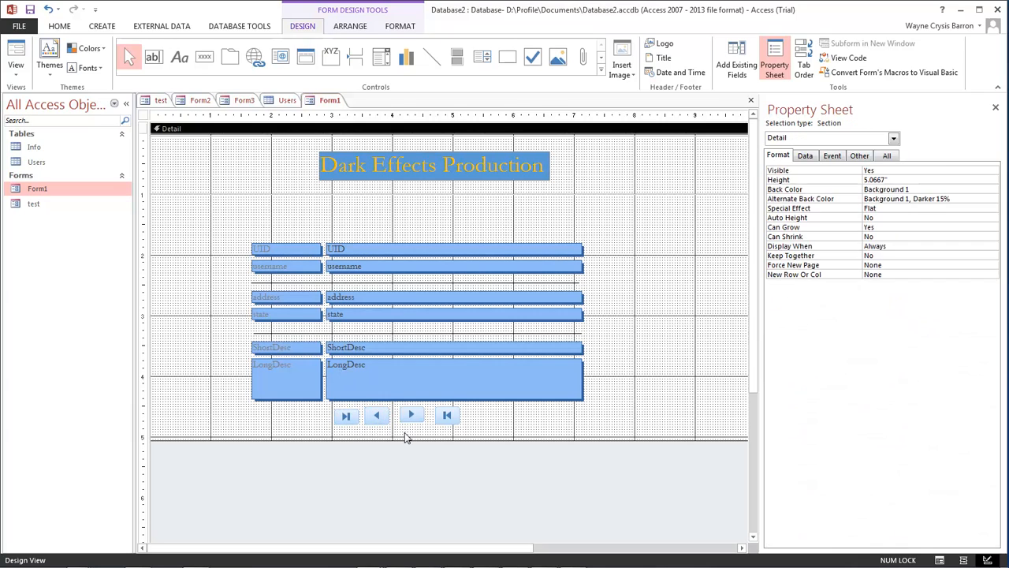
{"action": "left_click", "coordinate": [375, 415]}
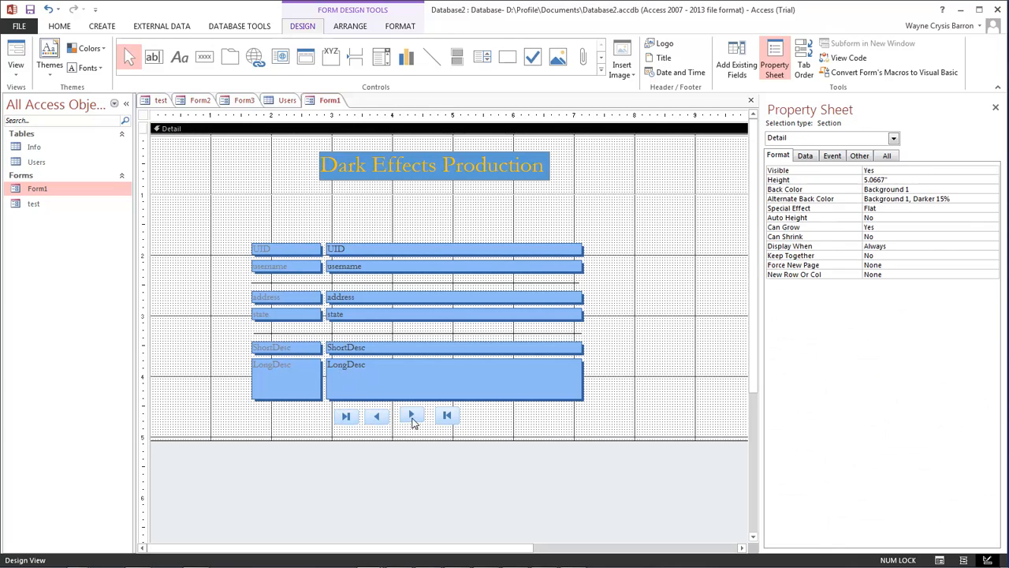
{"action": "left_click", "coordinate": [448, 416]}
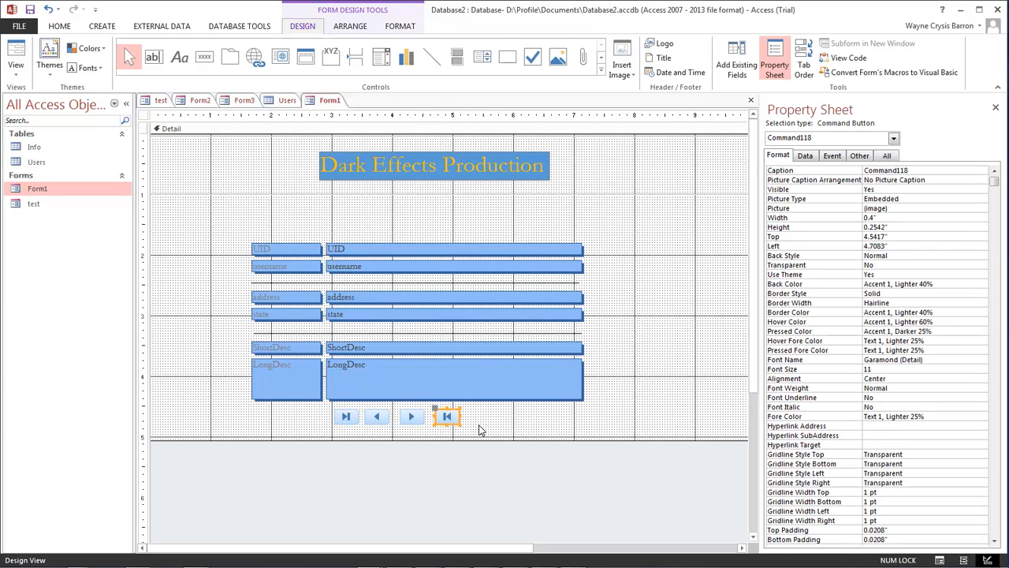
{"action": "left_click", "coordinate": [375, 416]}
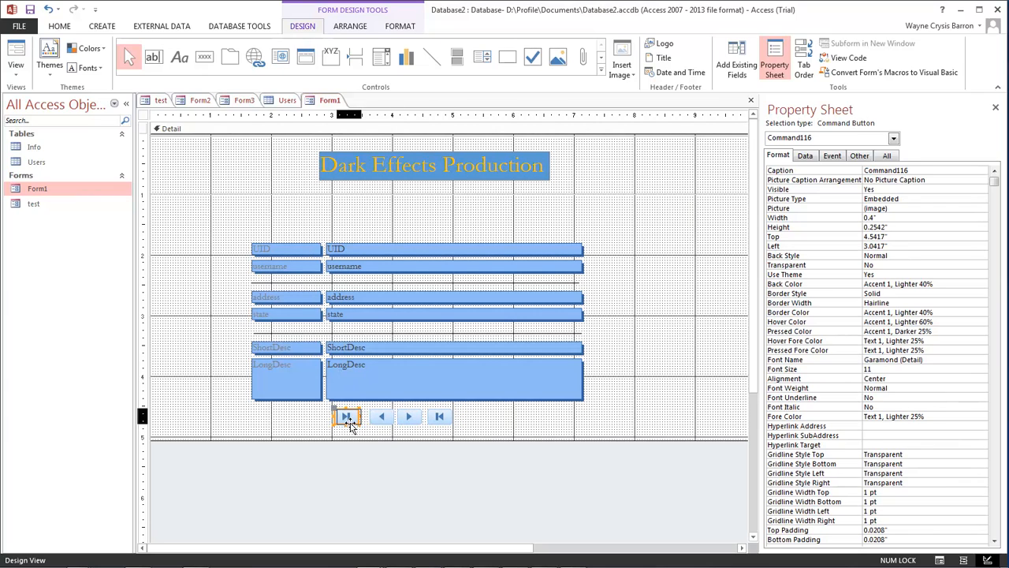
{"action": "left_click", "coordinate": [439, 417]}
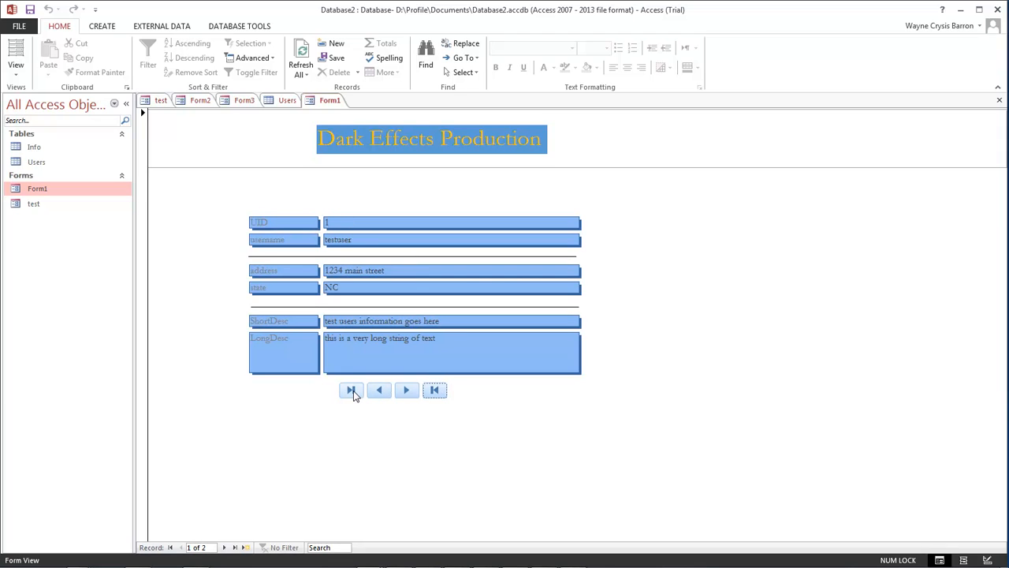
Jump from record 1 to record 2 with the form's own navigation button in Form View.
{"action": "left_click", "coordinate": [350, 389]}
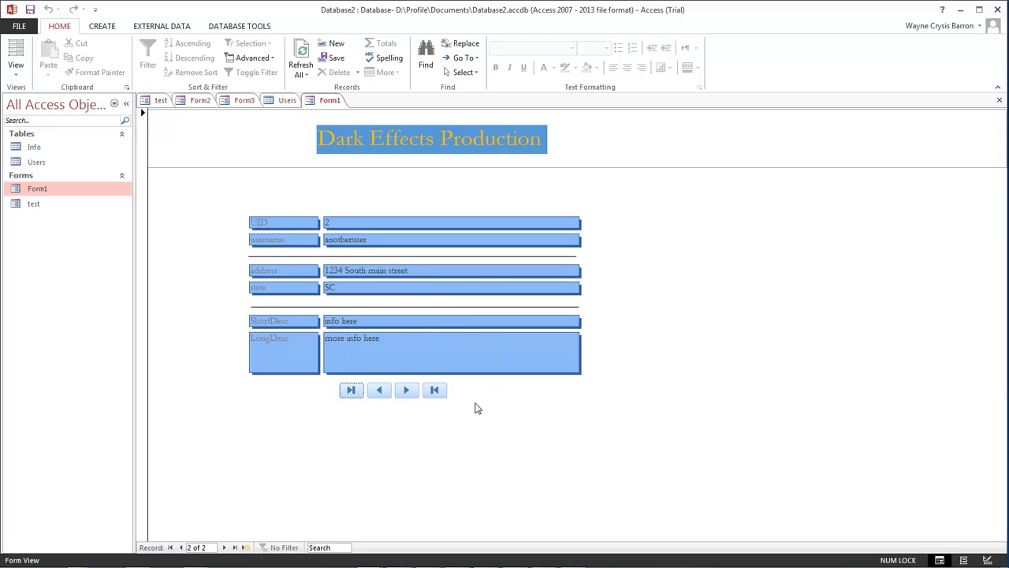